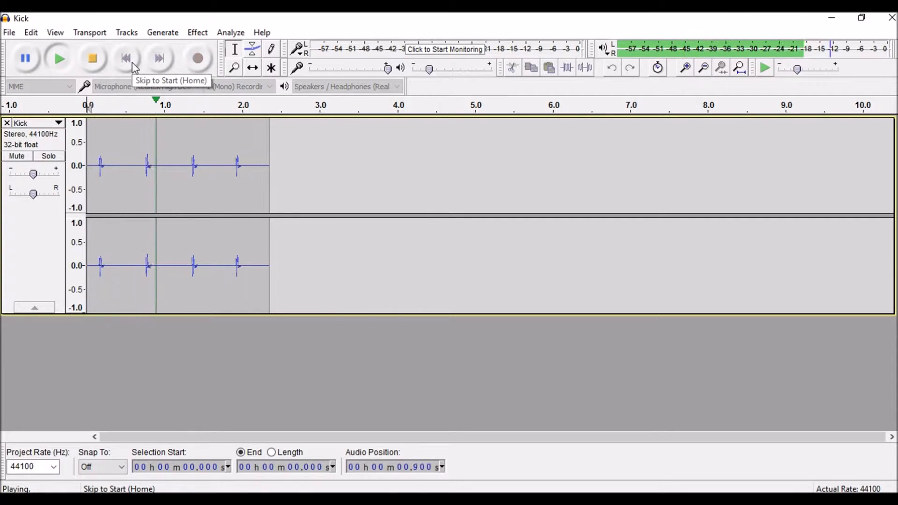
# Stop playback of the Kick track so it returns to the start.
pyautogui.click(92, 58)
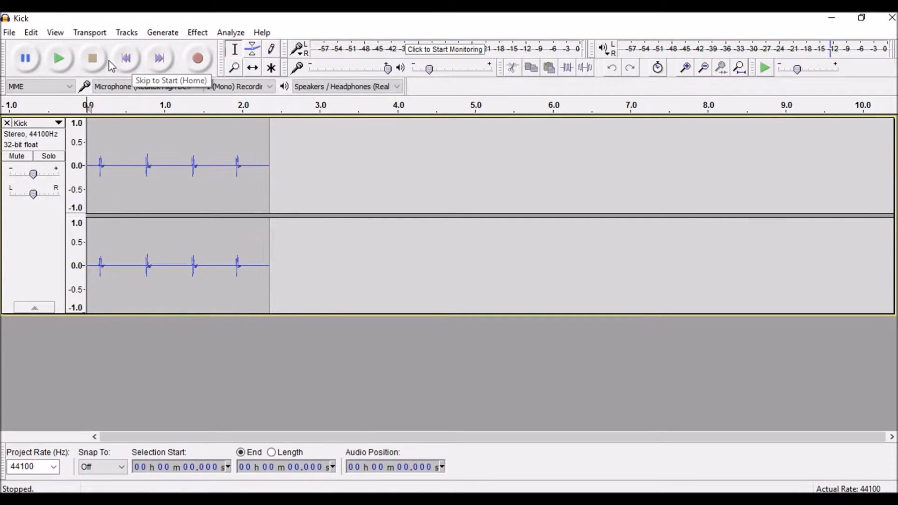
pyautogui.moveTo(93, 58)
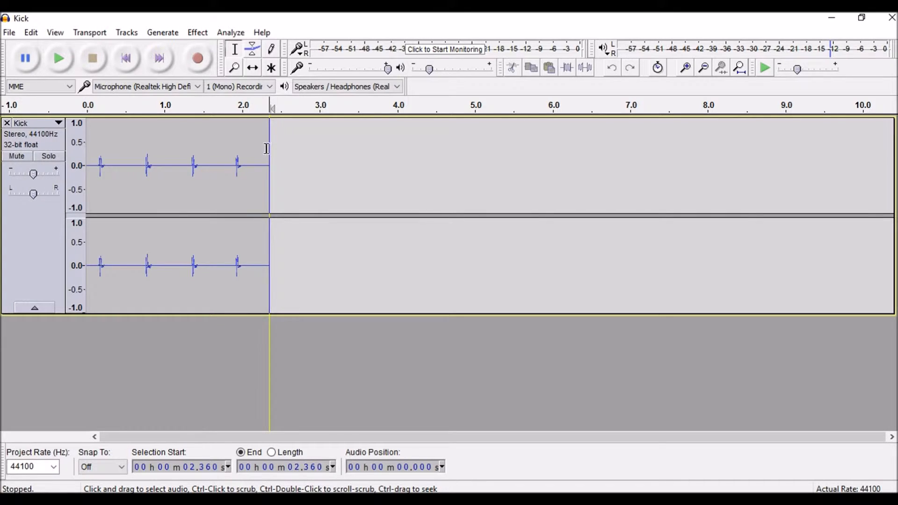
# Trim the Kick track down to its first hit at zero and audition it.
pyautogui.moveTo(100, 166); pyautogui.dragTo(270, 166)
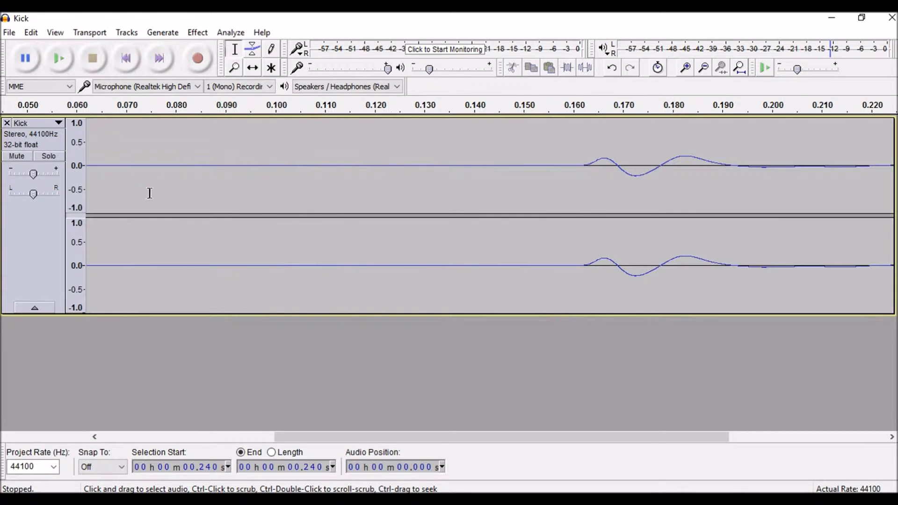
pyautogui.click(583, 166)
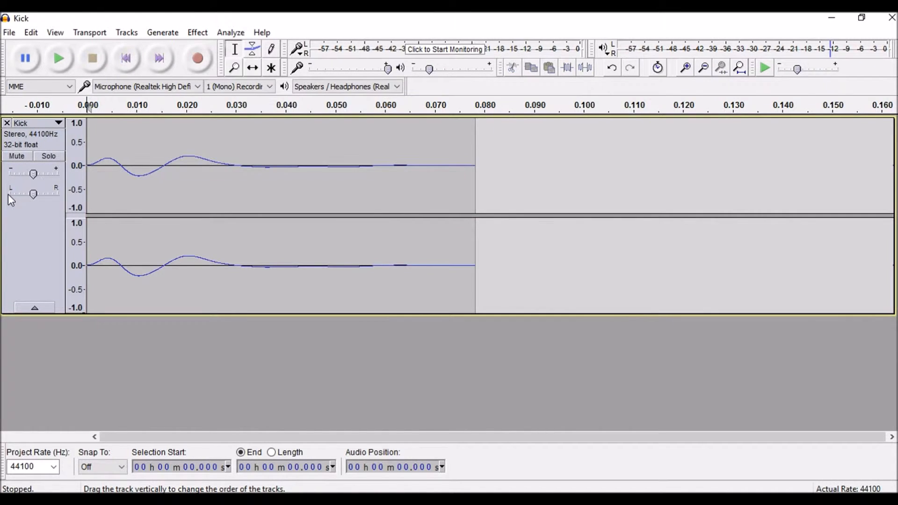
pyautogui.click(58, 57)
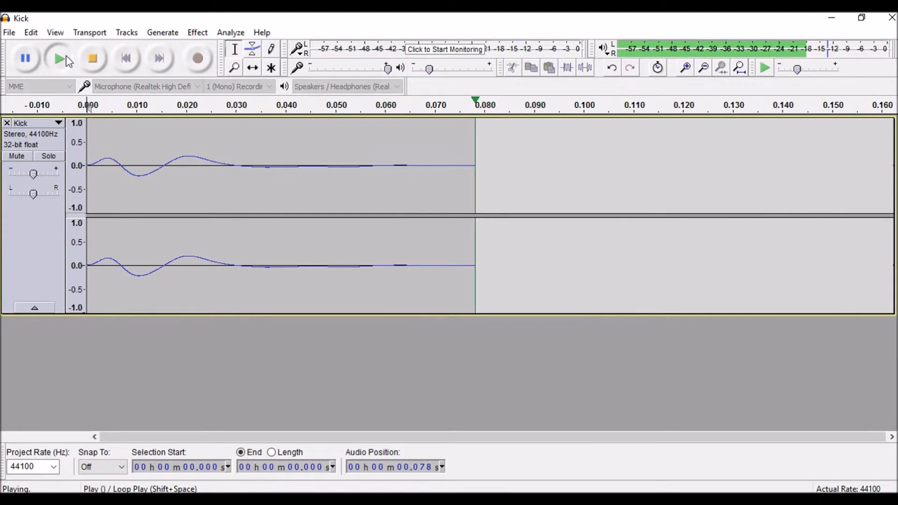
pyautogui.click(92, 58)
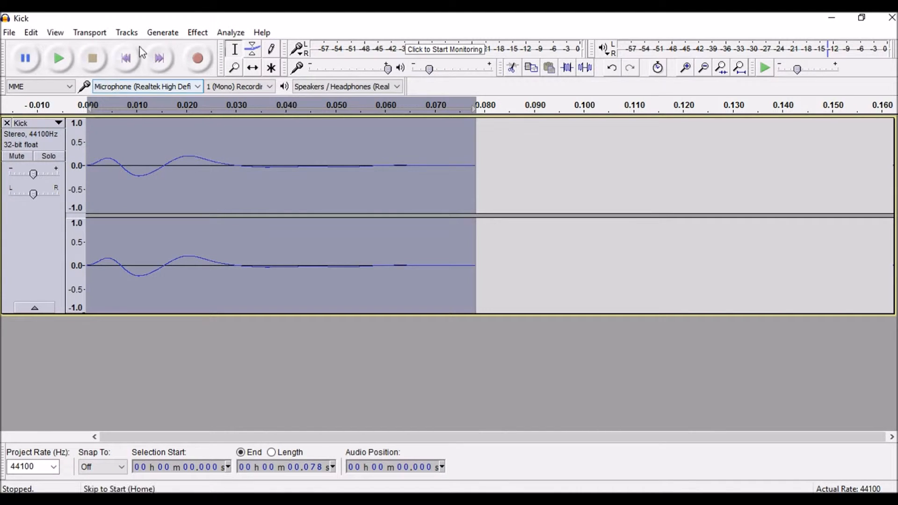
# Bring up the Amplify effect from the Effect menu for the selected kick hit.
pyautogui.click(197, 32)
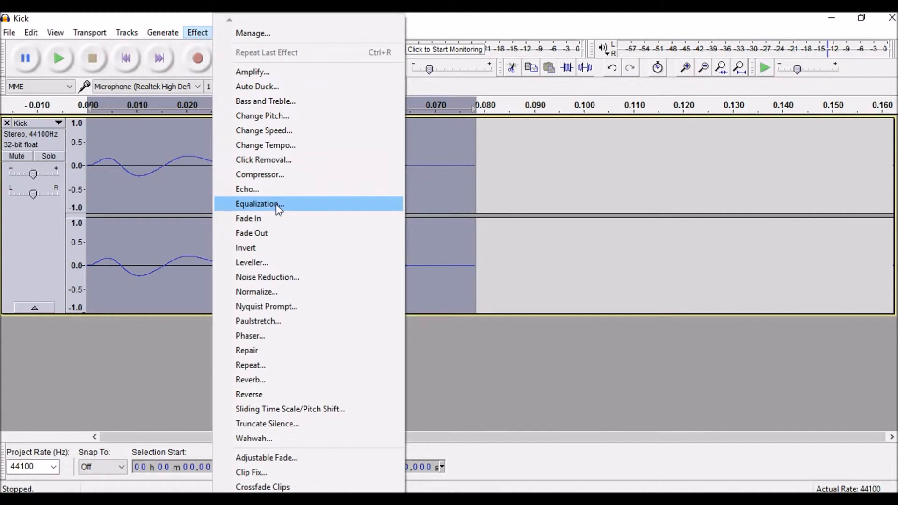
pyautogui.moveTo(280, 174)
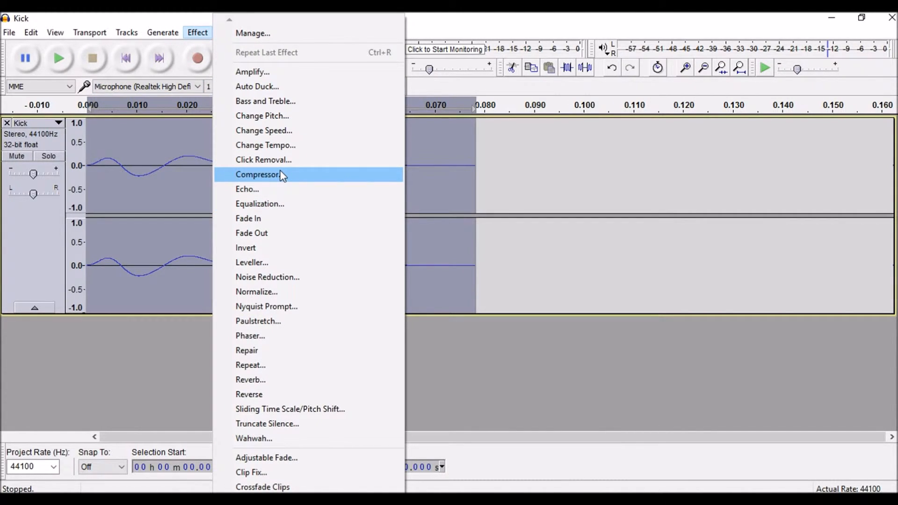
pyautogui.moveTo(308, 379)
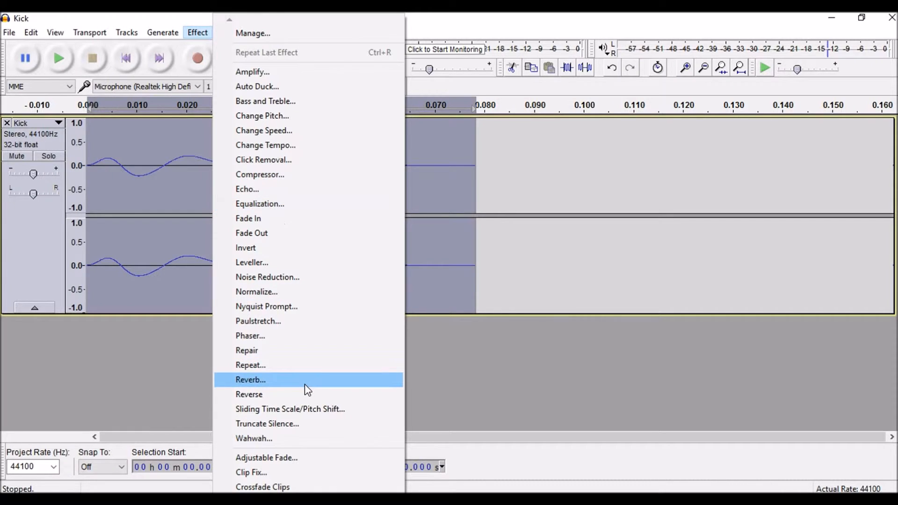
pyautogui.moveTo(321, 87)
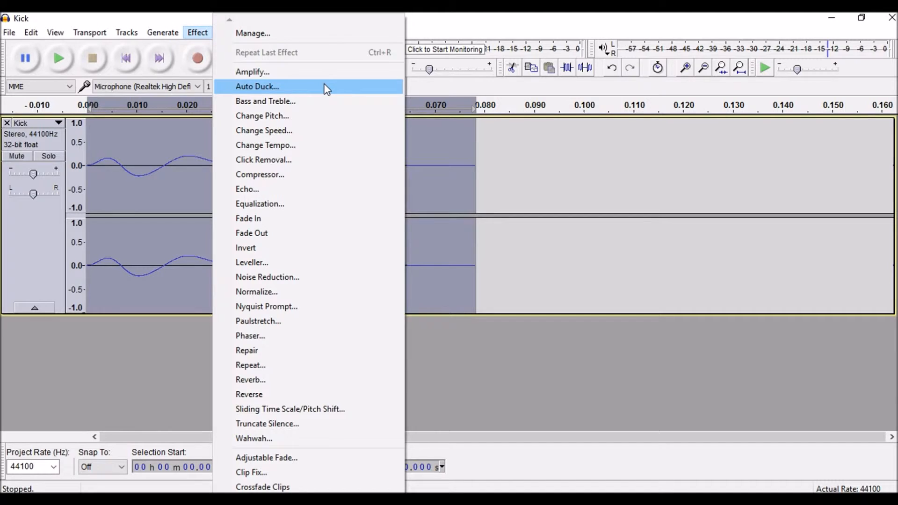
pyautogui.moveTo(323, 72)
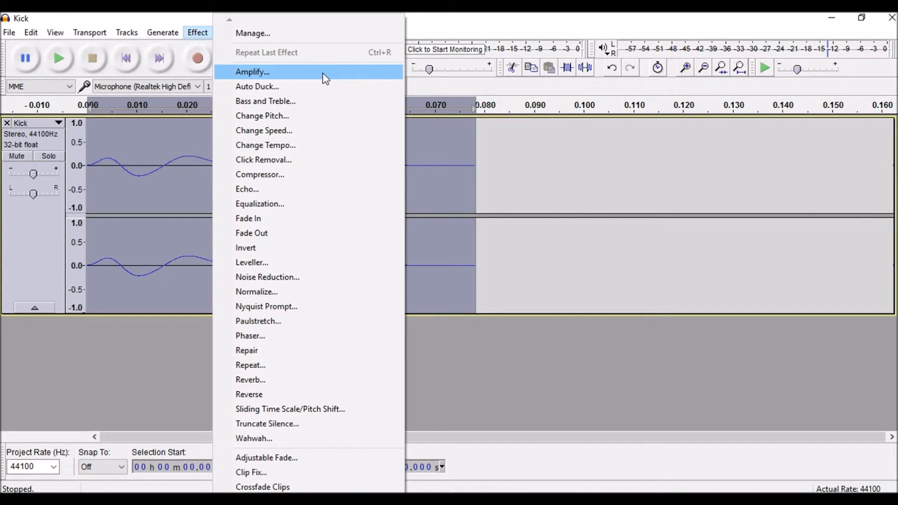
pyautogui.click(251, 72)
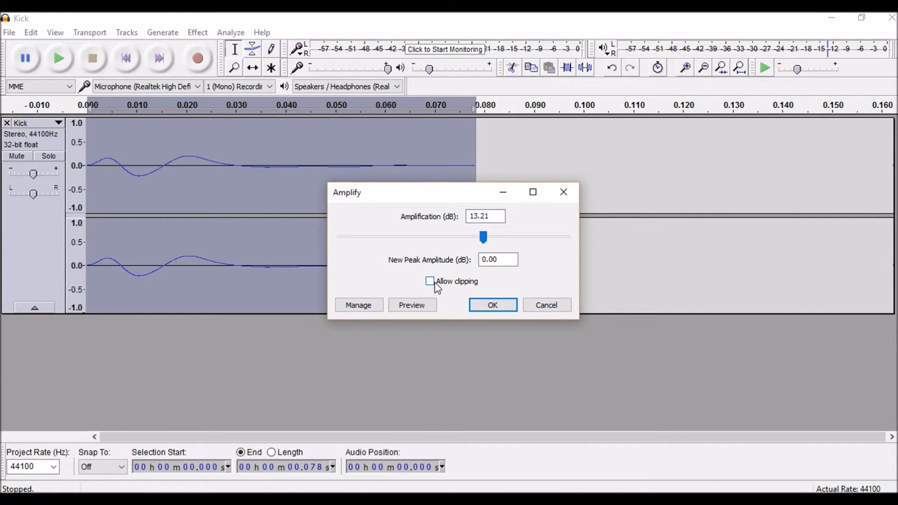
pyautogui.moveTo(447, 289)
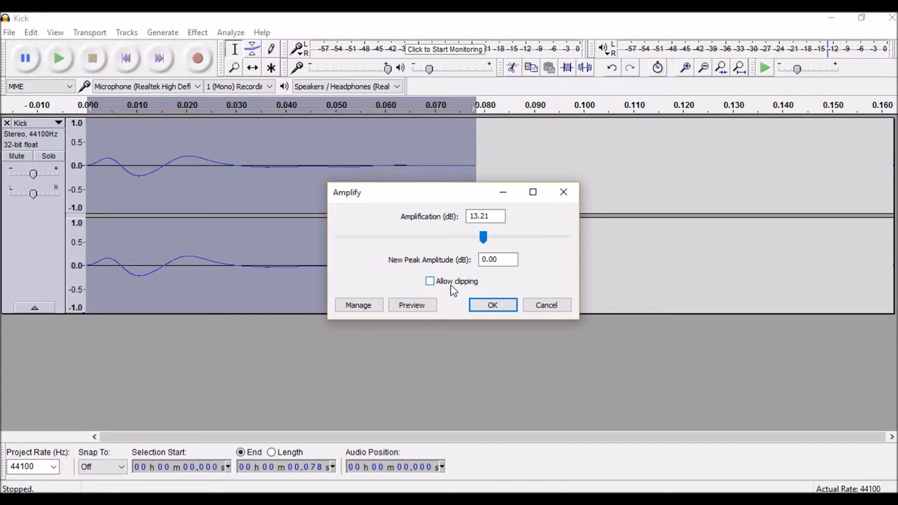
pyautogui.moveTo(452, 289)
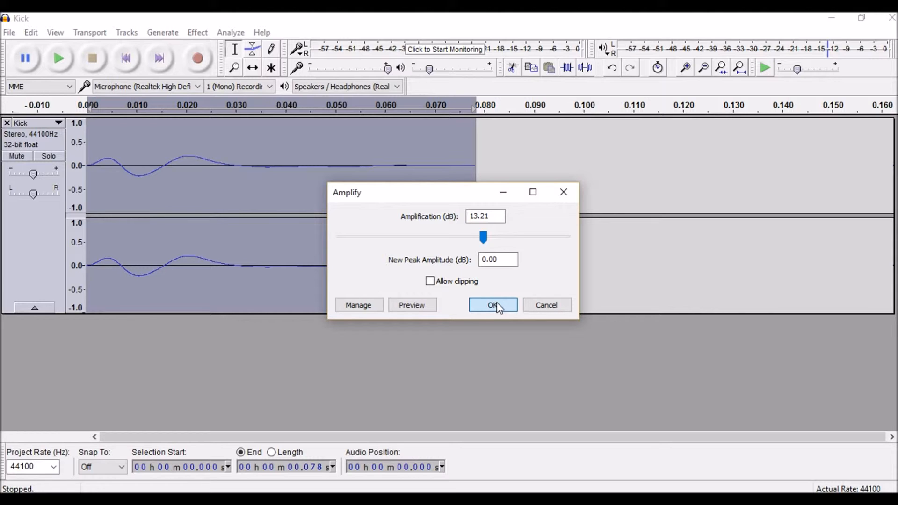
# Amplify the kick by 13.21 dB to full scale and return playback to the start.
pyautogui.click(491, 305)
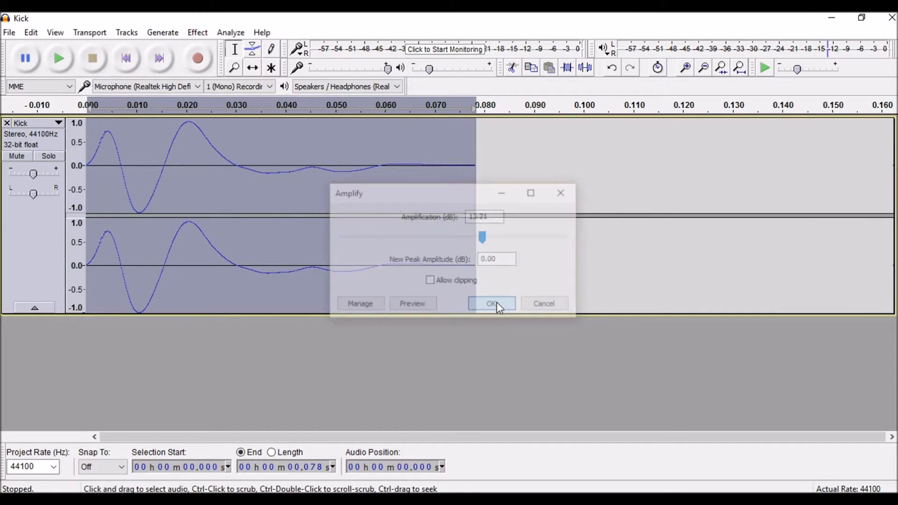
pyautogui.click(491, 303)
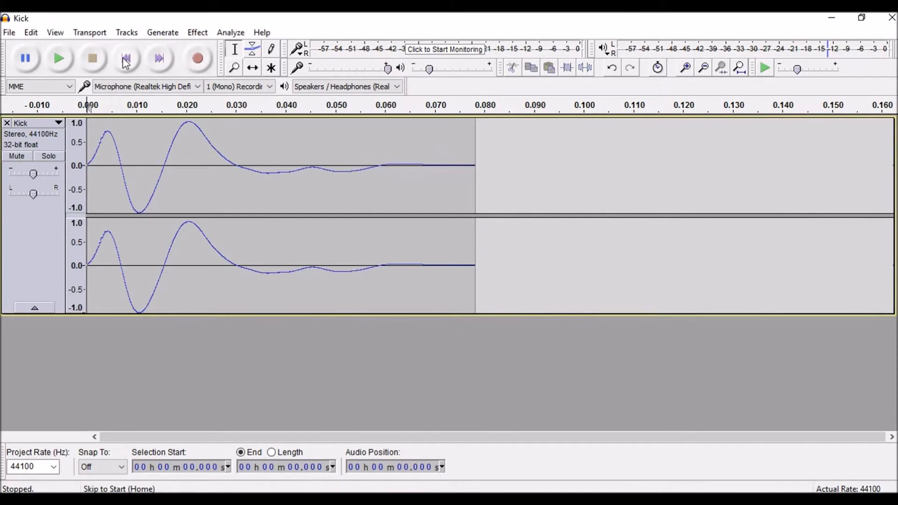
pyautogui.moveTo(124, 57)
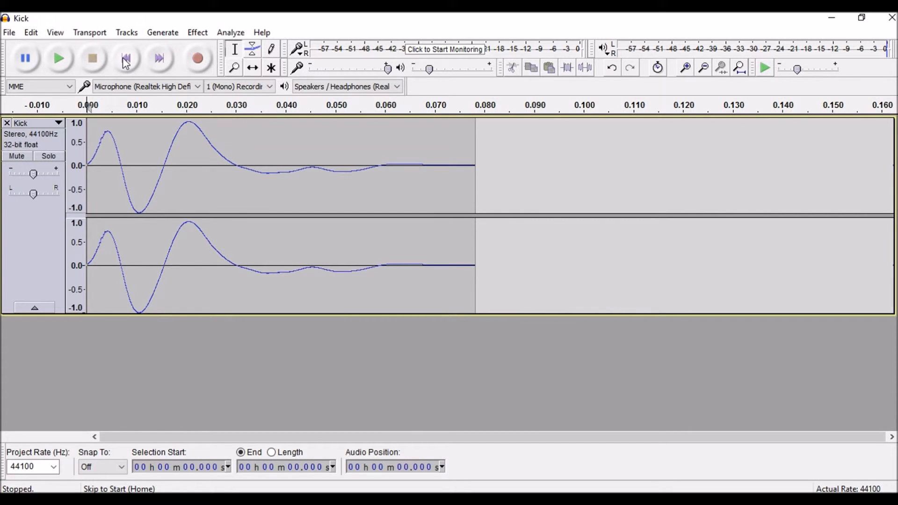
pyautogui.click(8, 32)
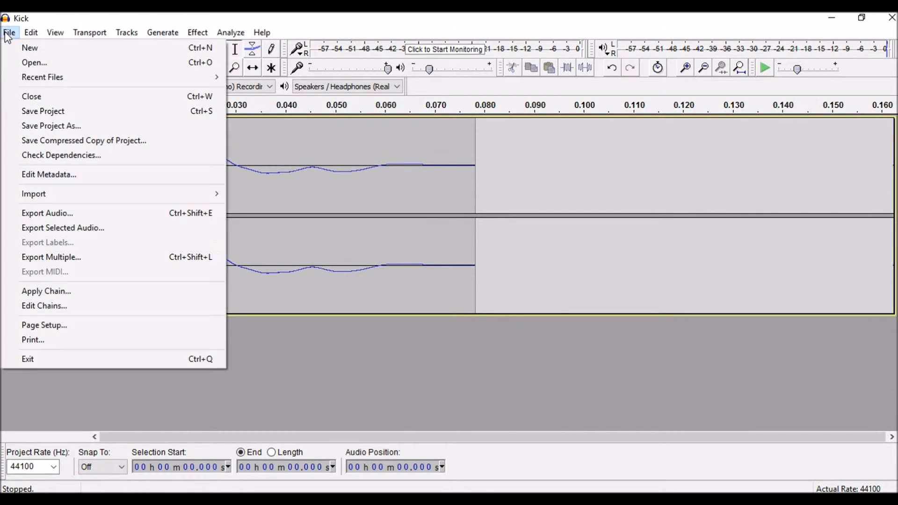
# Export the kick as a signed 16-bit PCM WAV named Kick to the Desktop with empty metadata.
pyautogui.click(46, 212)
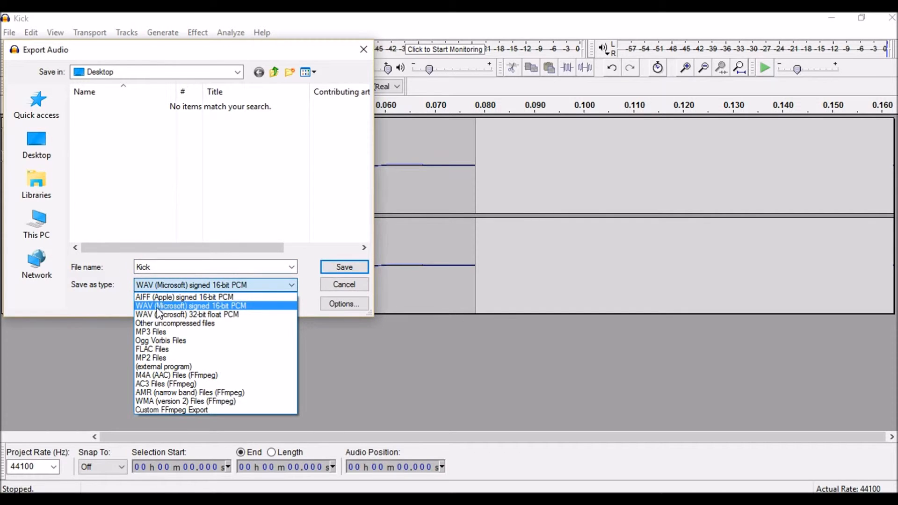
pyautogui.moveTo(229, 316)
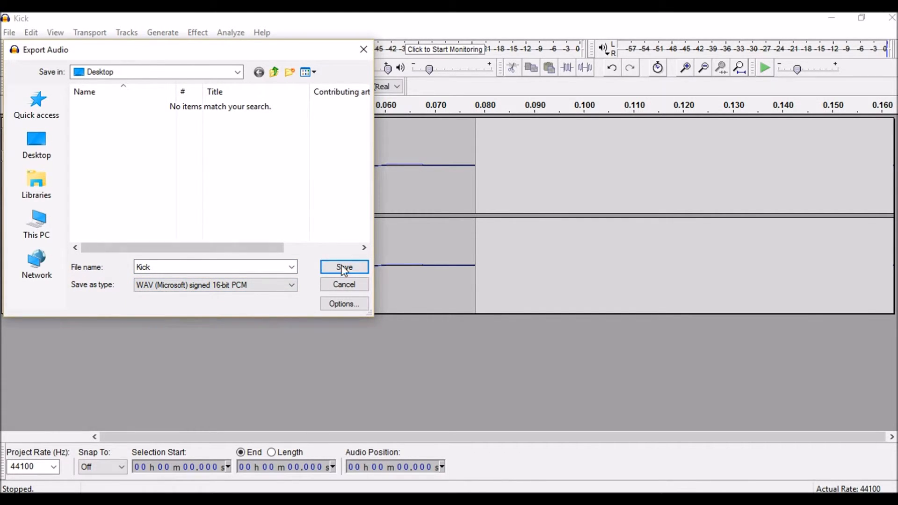
pyautogui.click(343, 267)
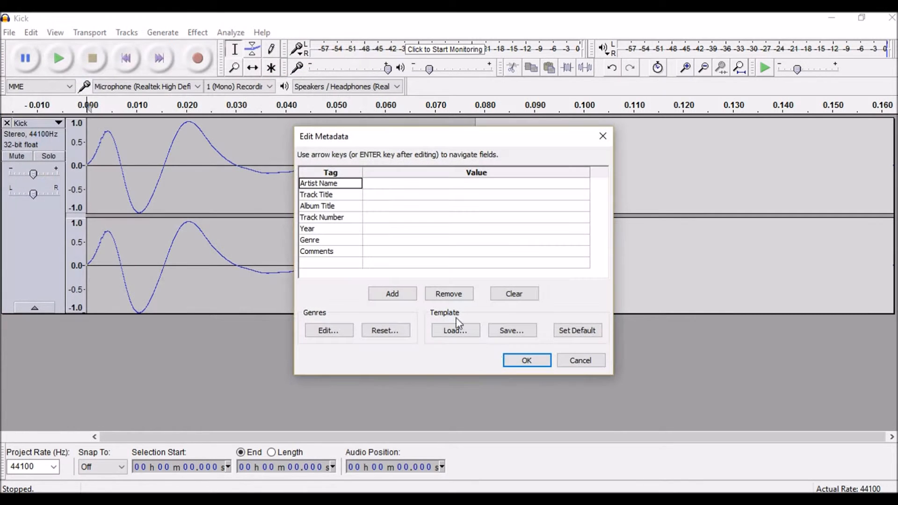
pyautogui.click(525, 360)
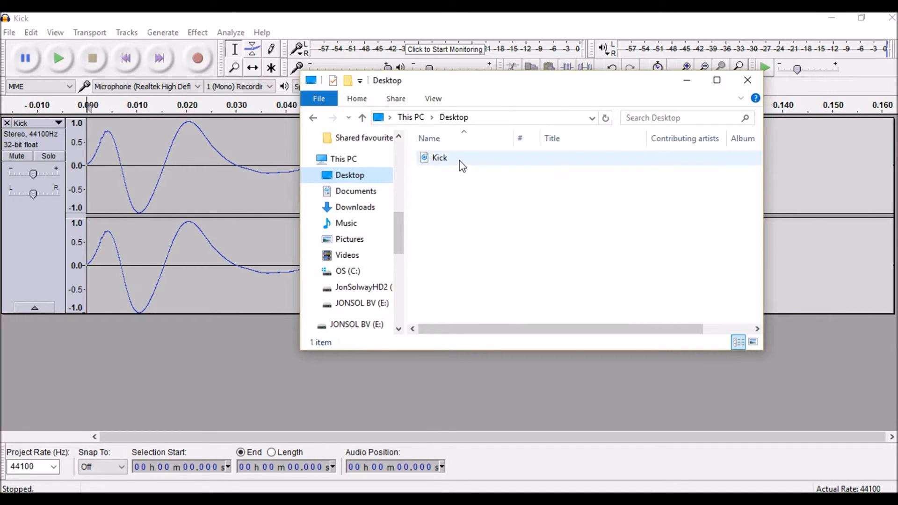
# Select the Kick WAV on the Desktop to confirm its 13.5 KB size.
pyautogui.click(439, 158)
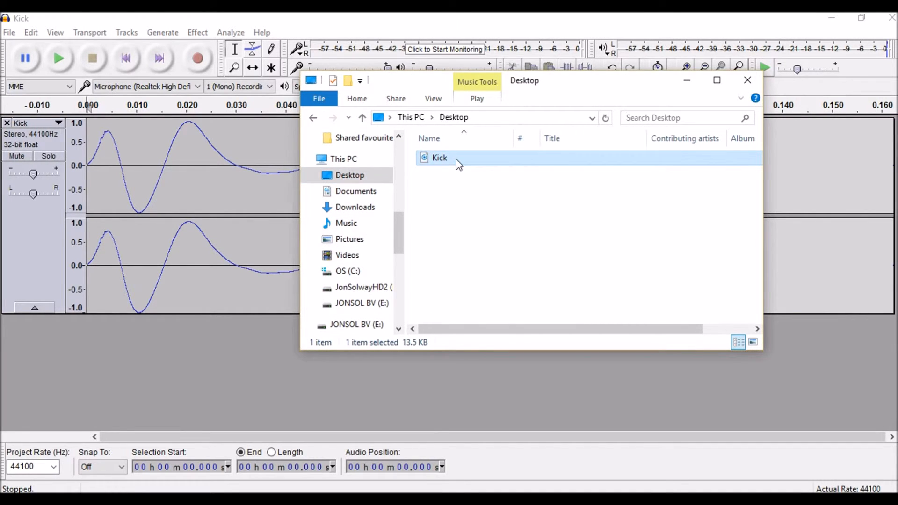
pyautogui.click(362, 303)
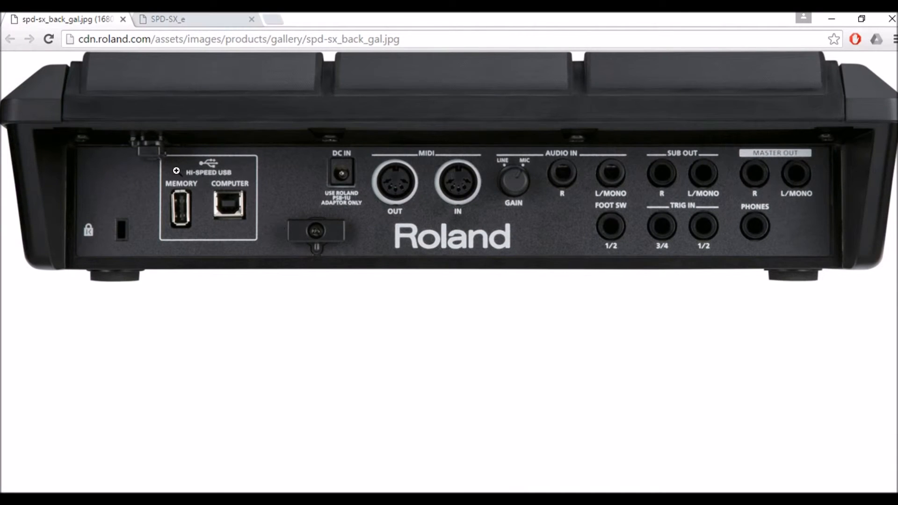
pyautogui.moveTo(176, 202)
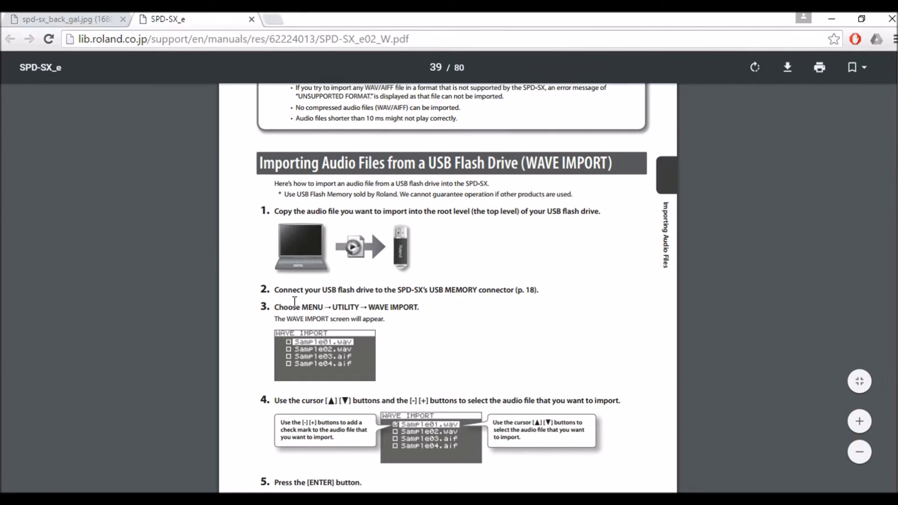
# Highlight MENU → UTILITY → WAVE IMPORT and read through manual pages 39–40 on USB import.
pyautogui.moveTo(302, 307); pyautogui.dragTo(418, 307)
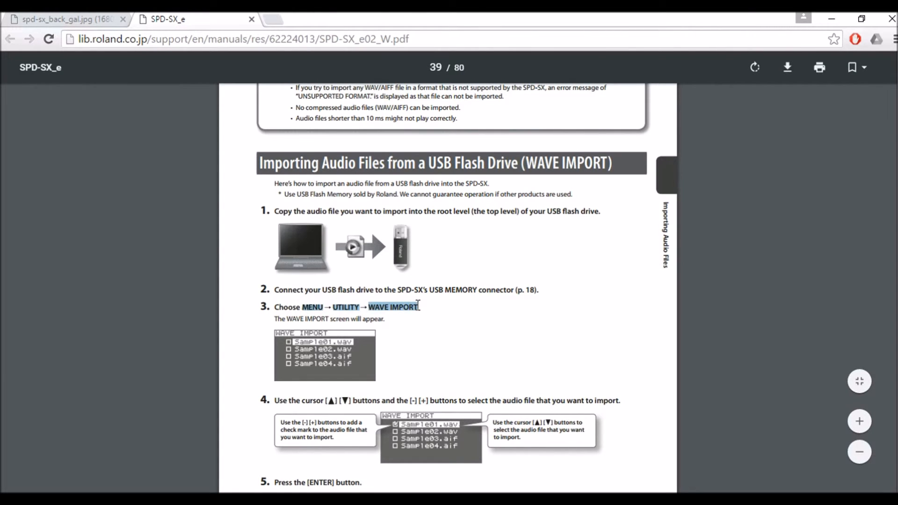
pyautogui.scroll(-3)
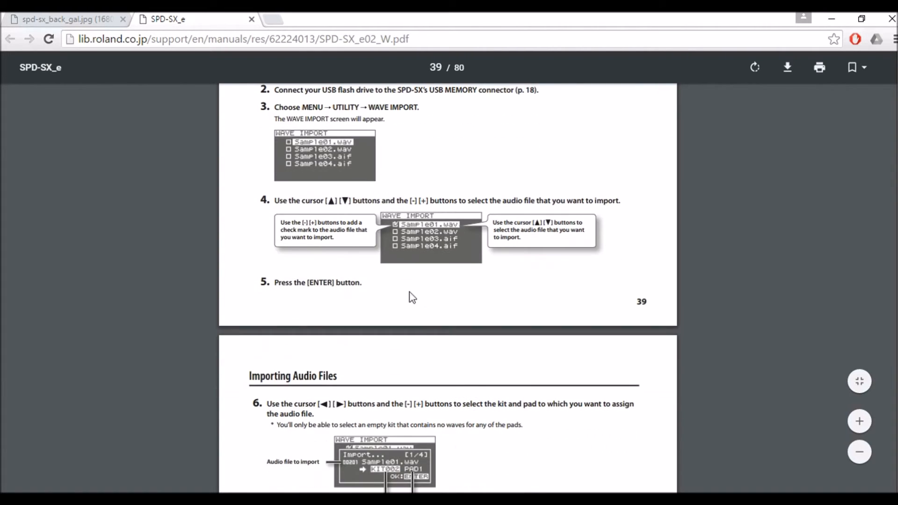
pyautogui.scroll(-3)
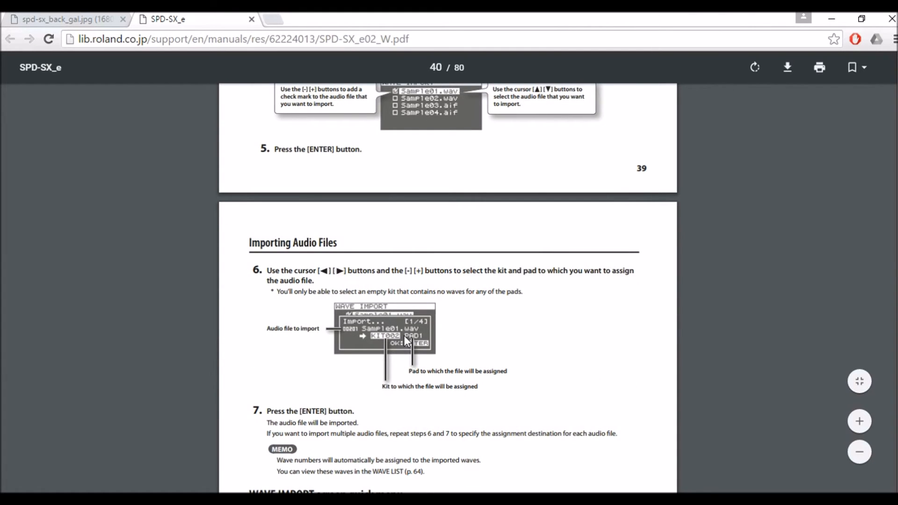
pyautogui.moveTo(328, 268)
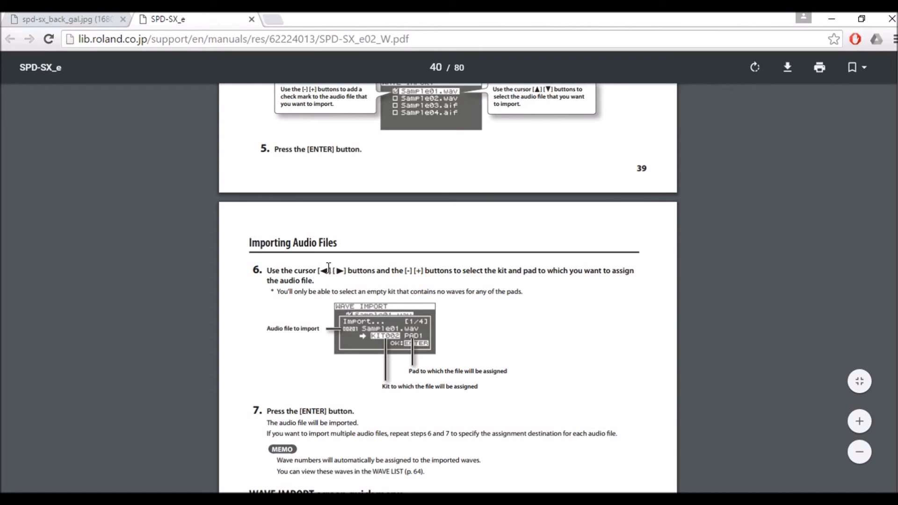
pyautogui.moveTo(435, 294)
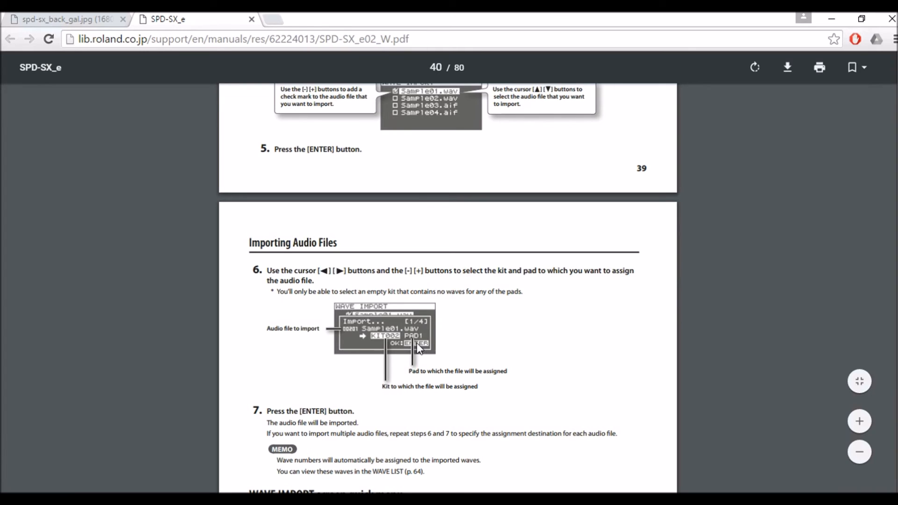
pyautogui.moveTo(501, 280)
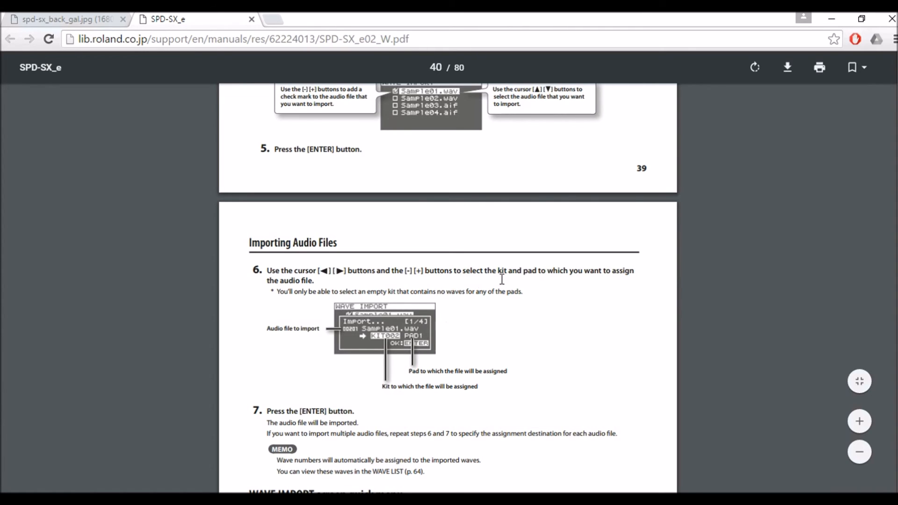
pyautogui.scroll(-3)
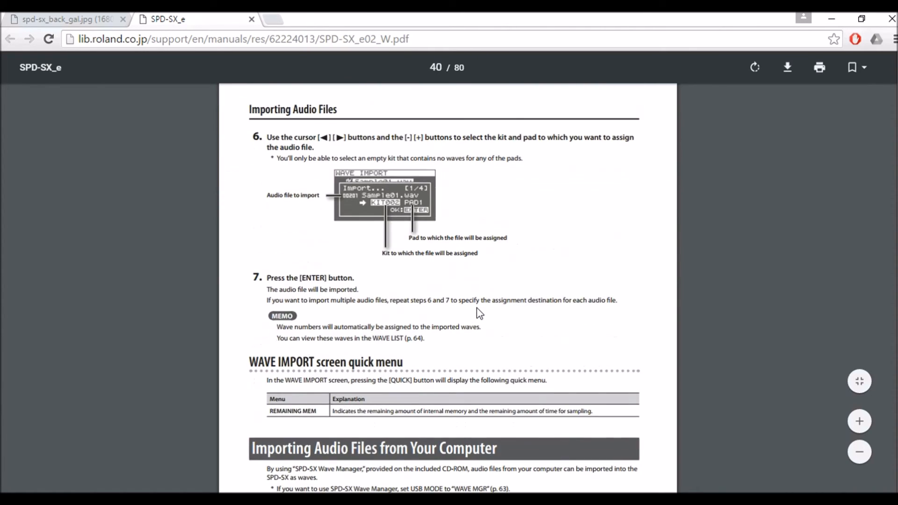
pyautogui.scroll(-3)
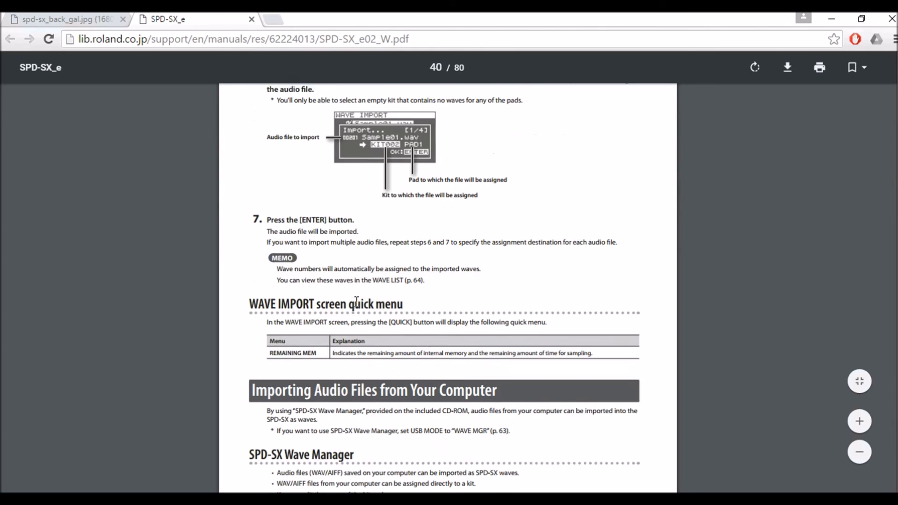